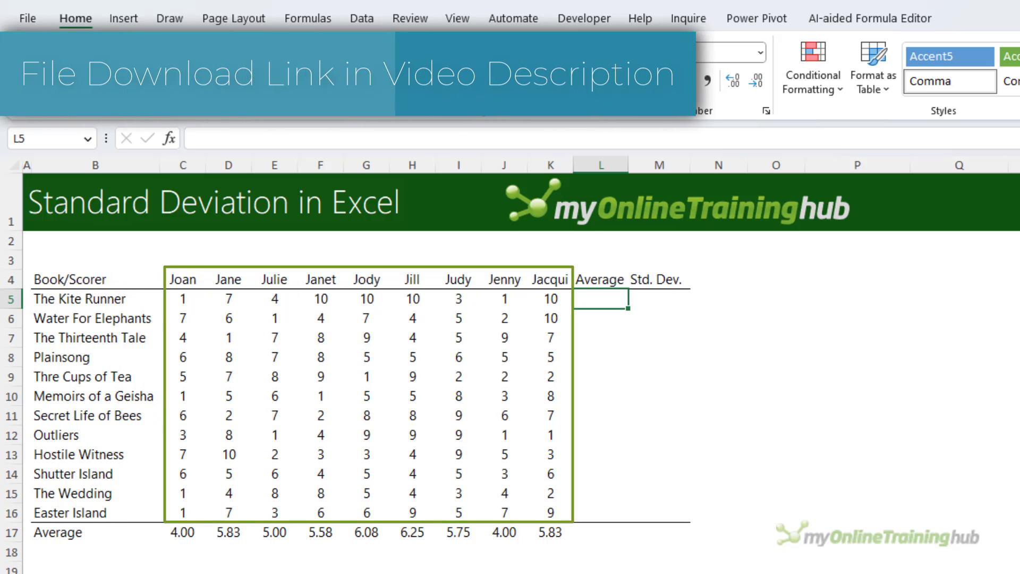
Step: Enter =AVERAGE(C5:K5) in L5 down to L16, then begin the STDEV.P formula in M5
{"action": "type", "text": "=aver"}
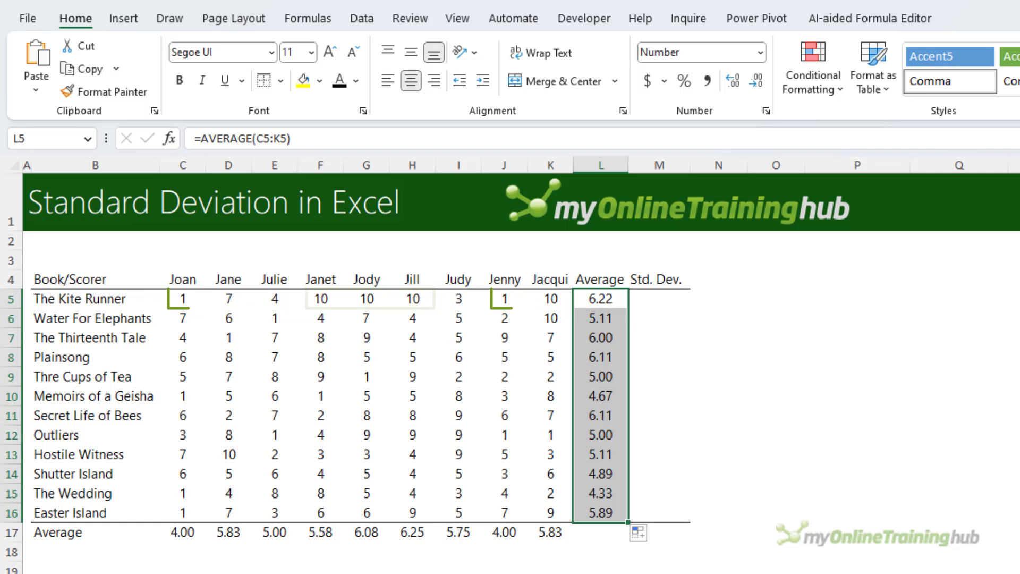
{"action": "type", "text": "=std"}
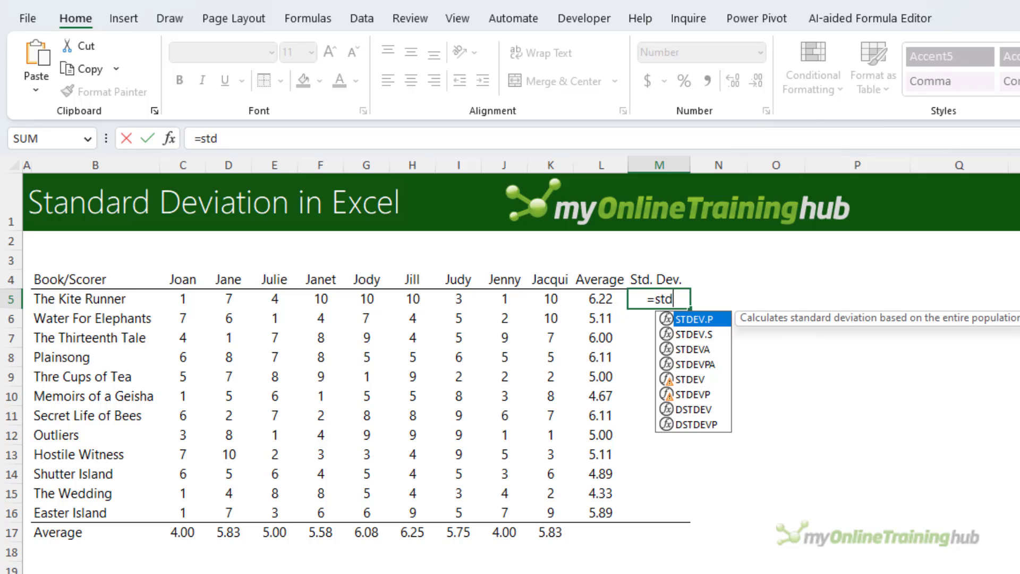
{"action": "mouse_move", "coordinate": [693, 333]}
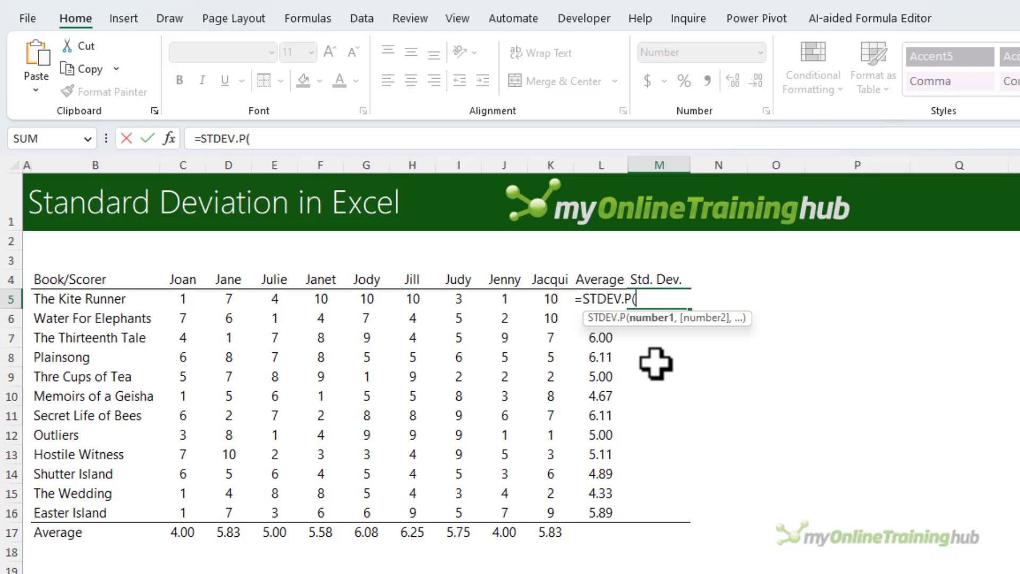
Step: Complete =STDEV.P(C5:K5) in M5 and fill it down to M16
{"action": "left_click_drag", "start_coordinate": [182, 299], "coordinate": [458, 299]}
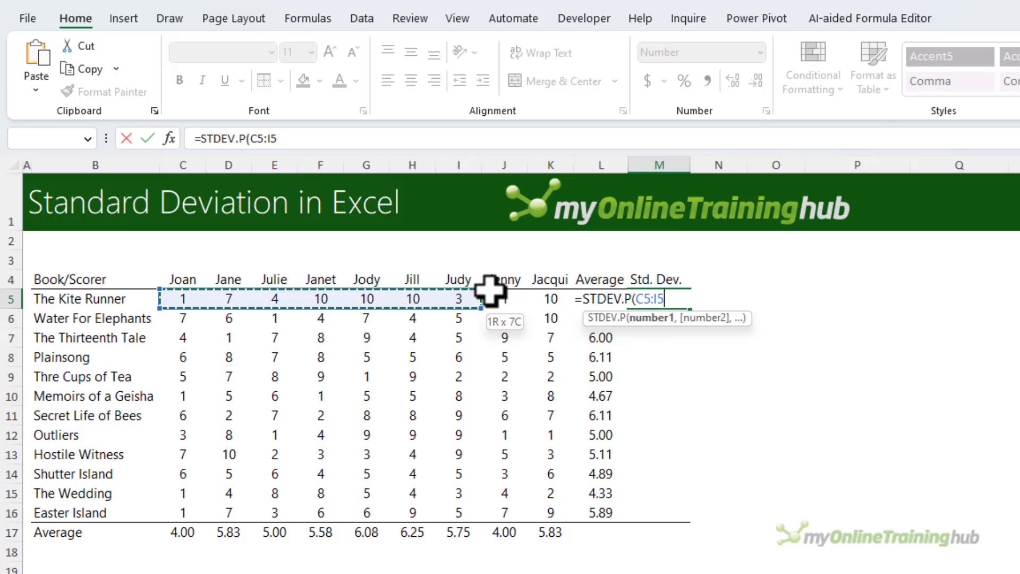
{"action": "key", "text": "Enter"}
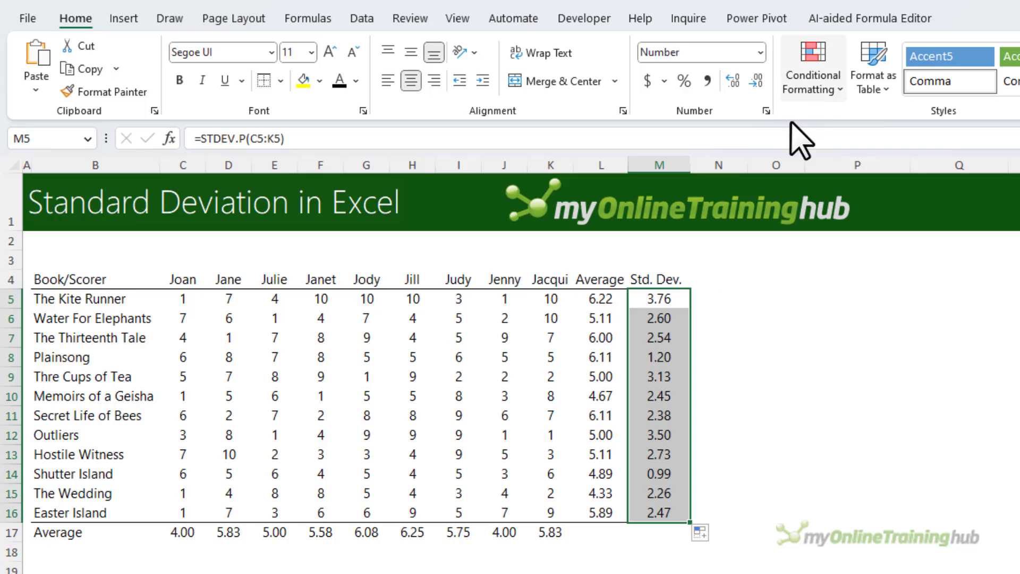
Step: Apply red-yellow-green color scales to M5:M16 and L5:L16 via Conditional Formatting
{"action": "left_click", "coordinate": [811, 66]}
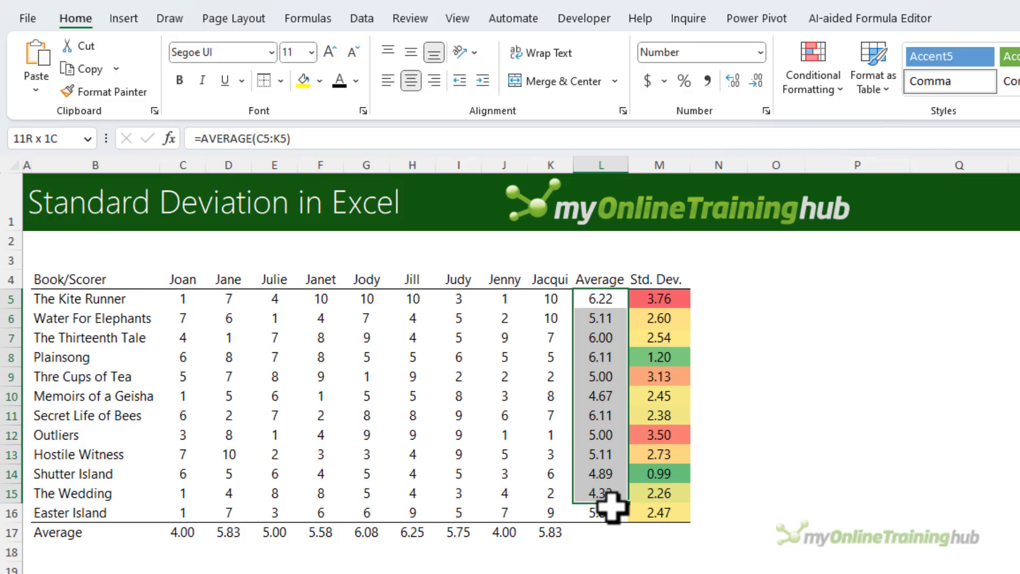
{"action": "left_click", "coordinate": [811, 66]}
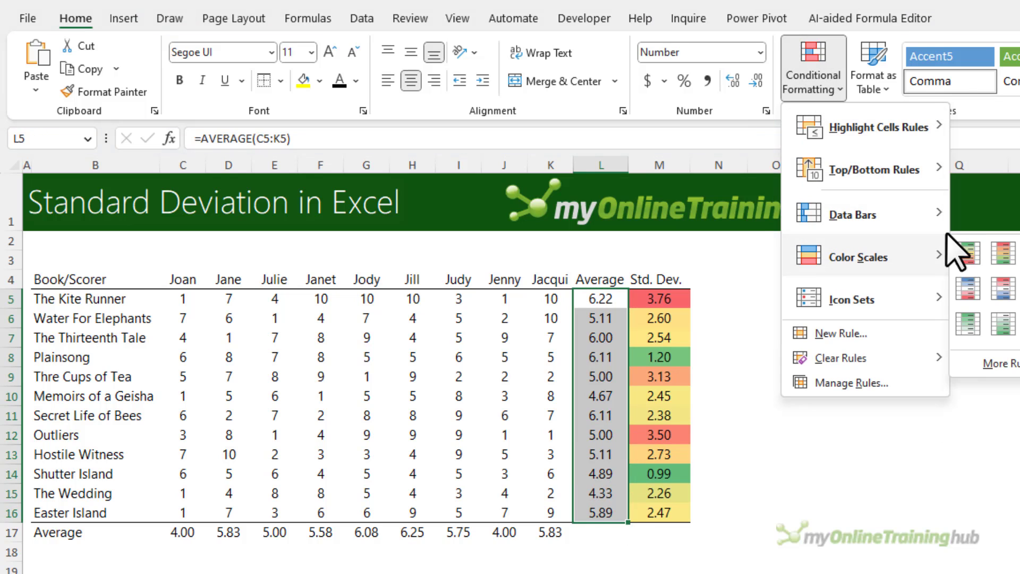
{"action": "left_click", "coordinate": [963, 254]}
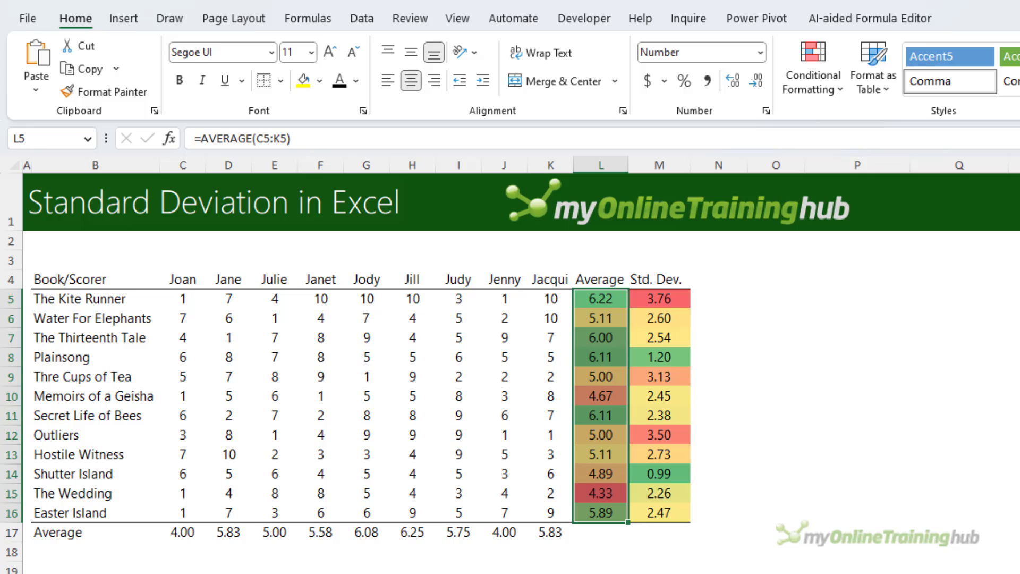
{"action": "mouse_move", "coordinate": [592, 300]}
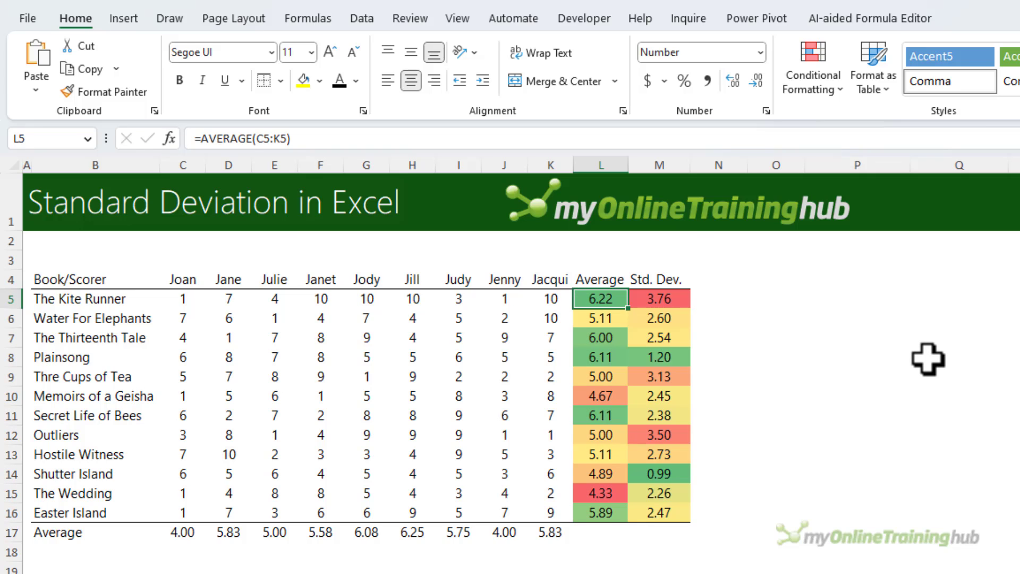
{"action": "left_click", "coordinate": [658, 298]}
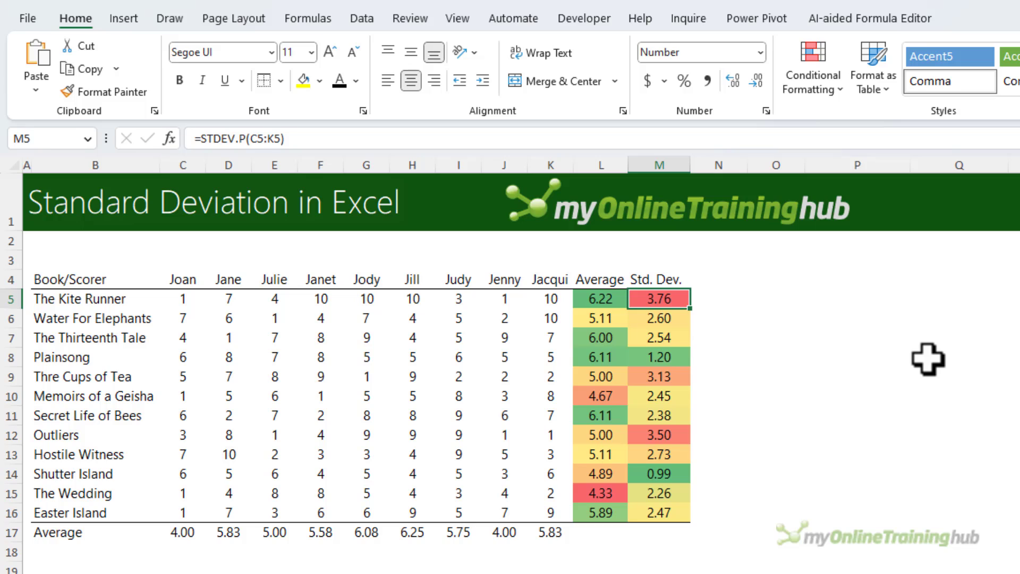
{"action": "left_click", "coordinate": [599, 357]}
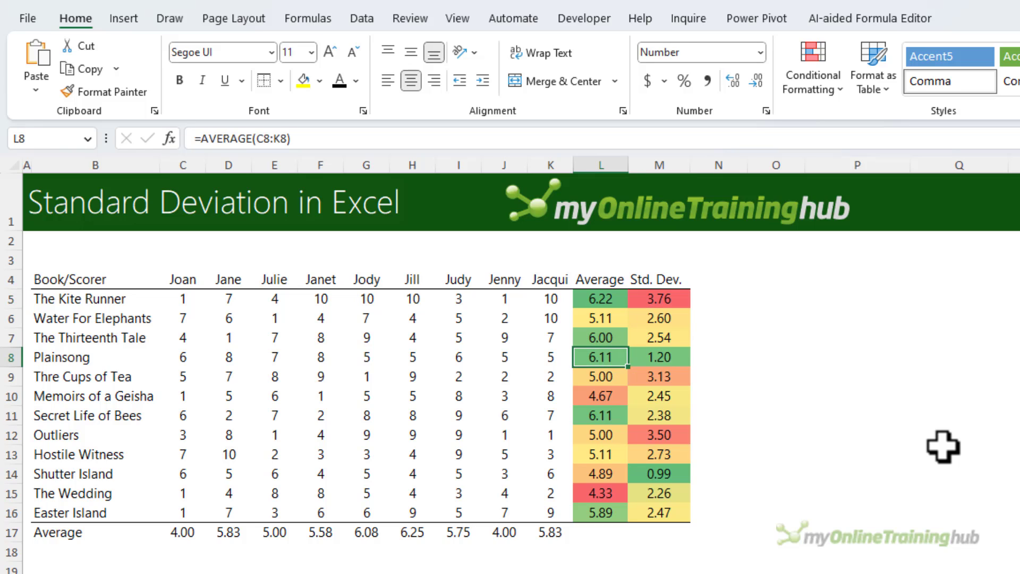
{"action": "left_click", "coordinate": [658, 358]}
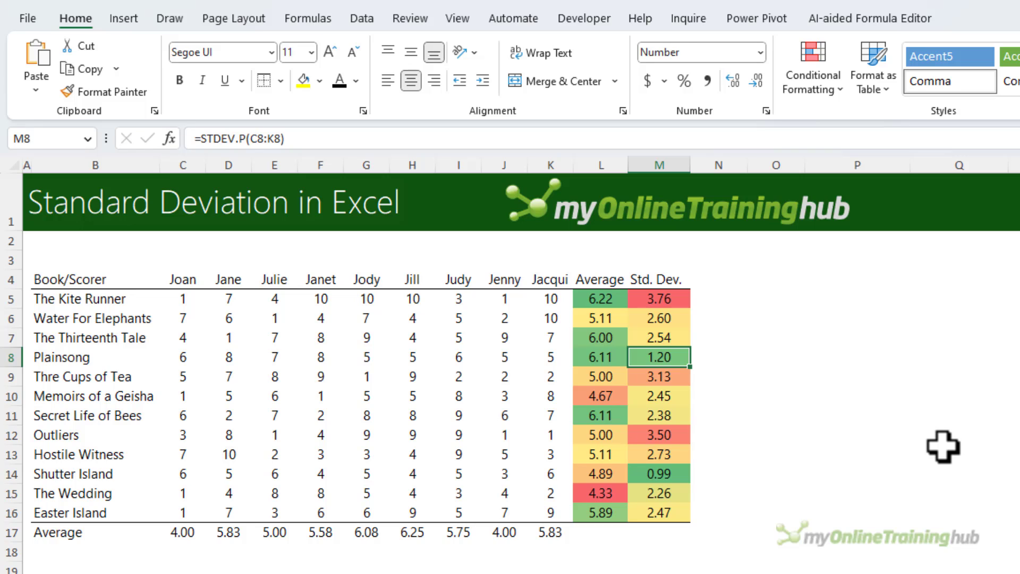
{"action": "left_click", "coordinate": [600, 474]}
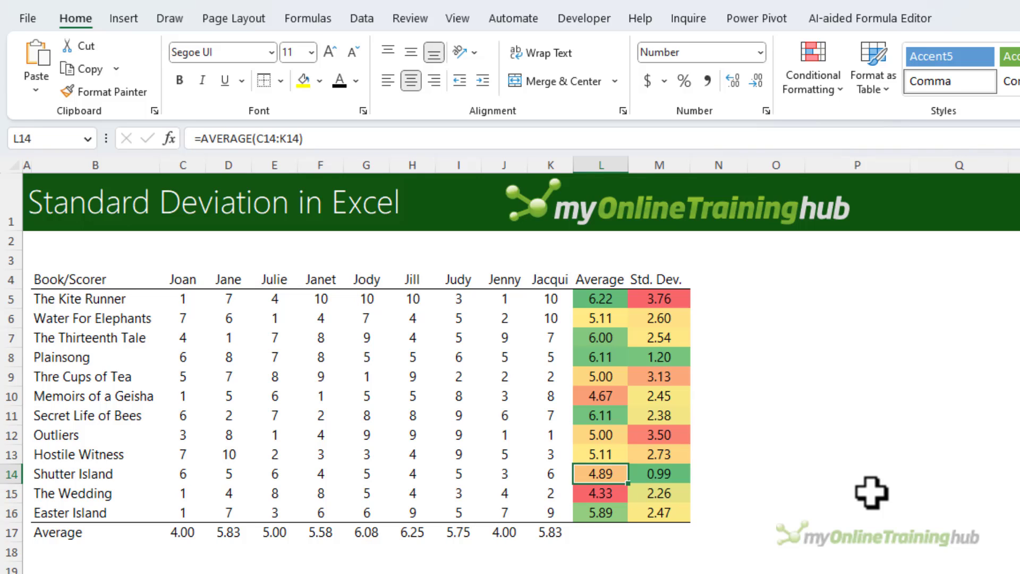
{"action": "left_click", "coordinate": [658, 474]}
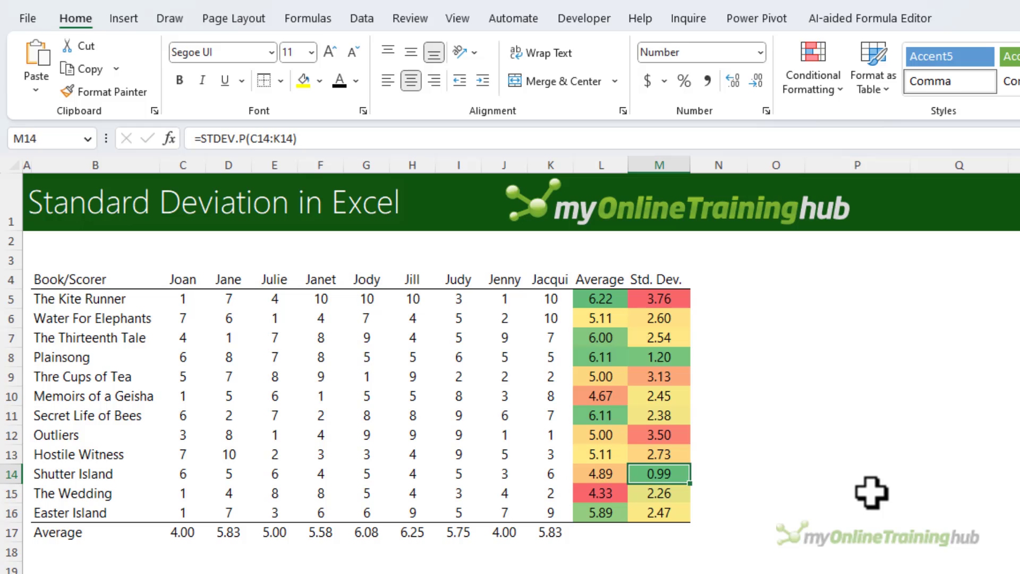